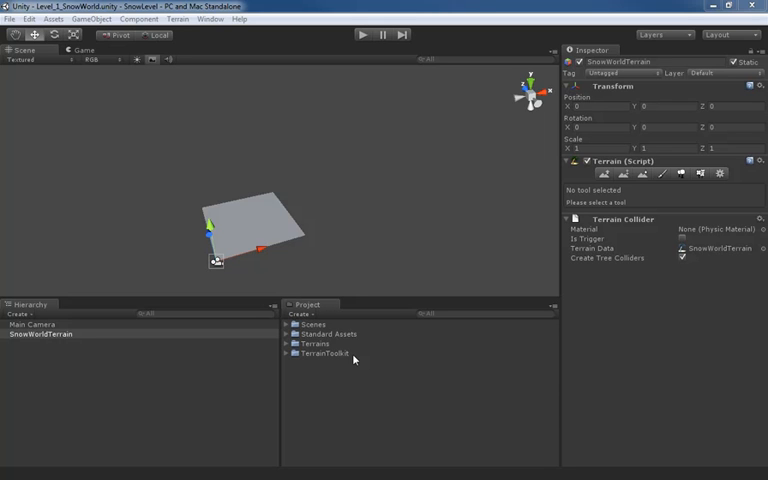
- Expand the TerrainToolkit folder in the Project panel to reveal its contents
click(288, 353)
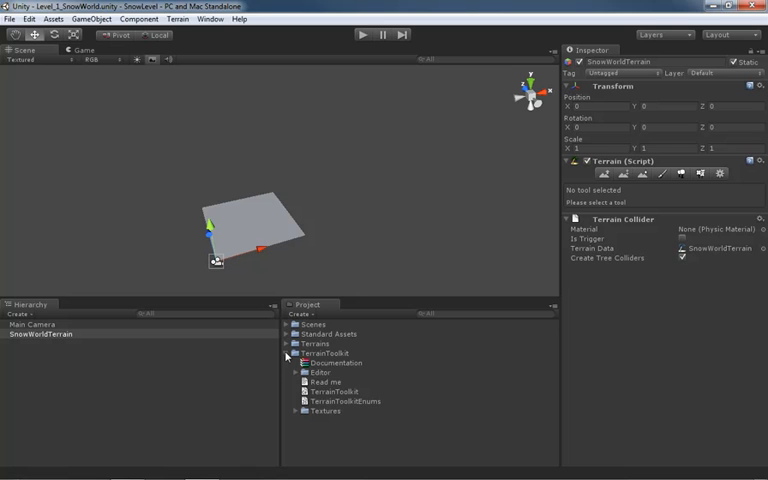
mouse_move(402, 385)
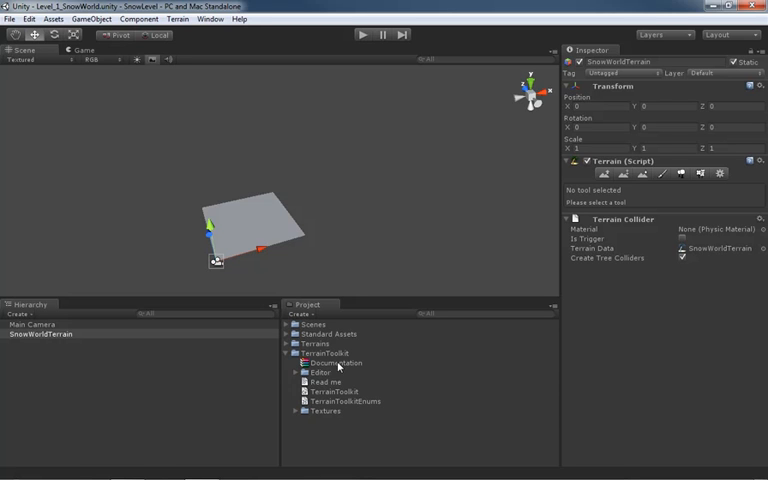
mouse_move(318, 372)
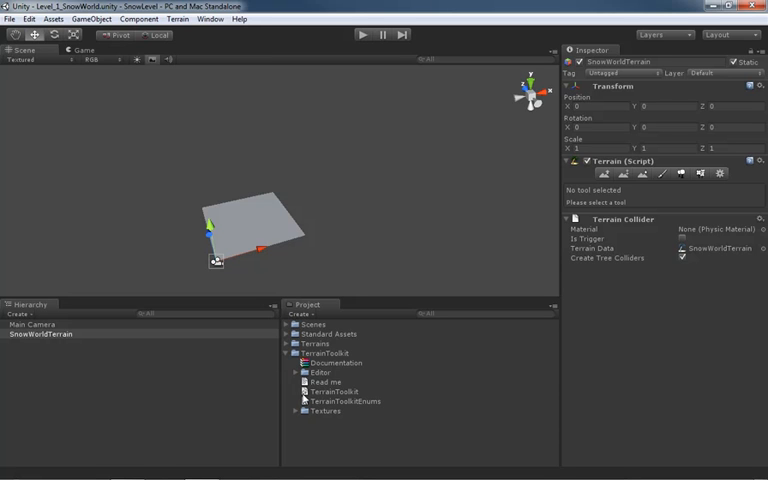
mouse_move(297, 401)
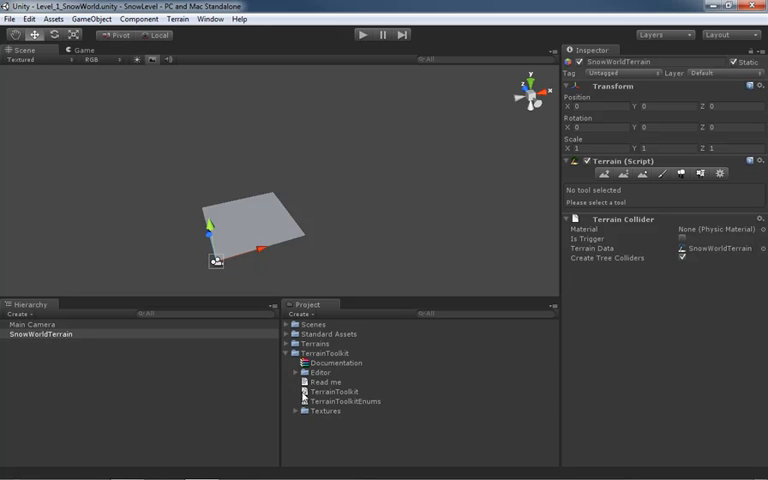
mouse_move(320, 403)
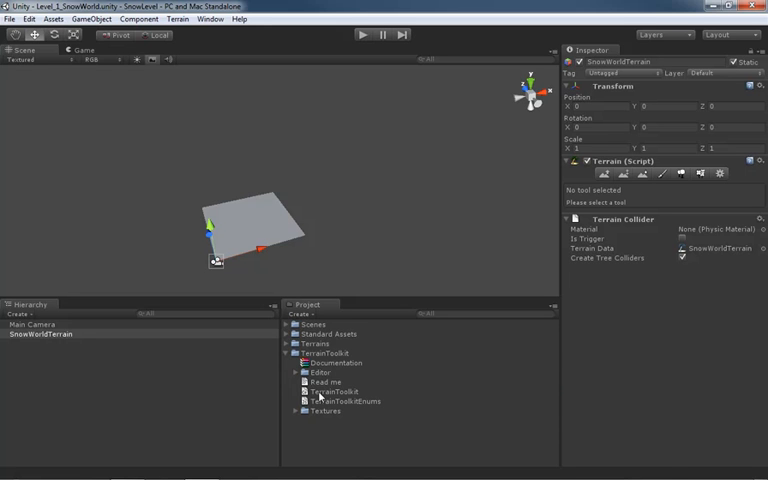
- Select the TerrainToolkit script asset and scroll through its source code
click(326, 392)
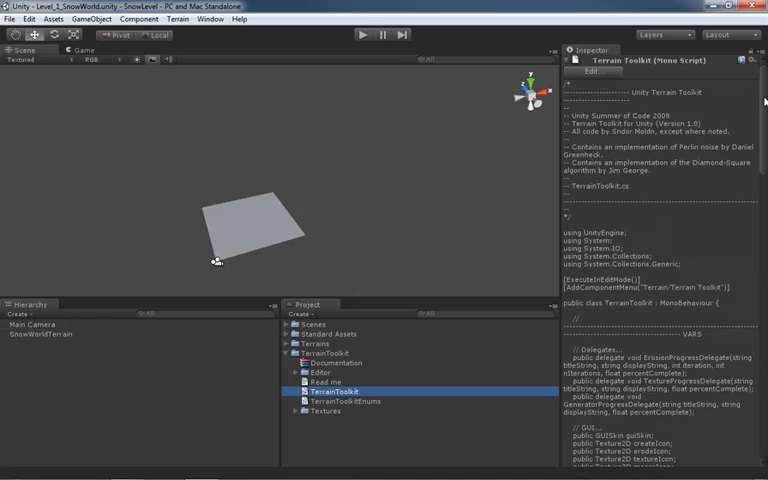
scroll(down, 3)
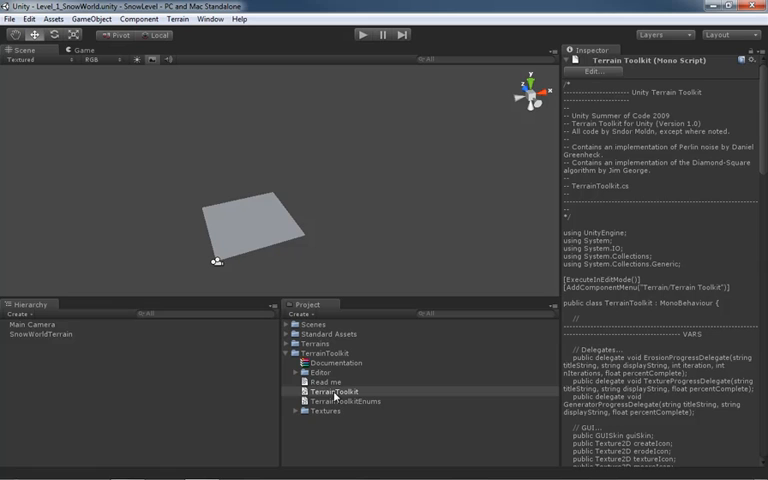
- Attach the TerrainToolkit script to SnowWorldTerrain, then remove the component again
click(326, 393)
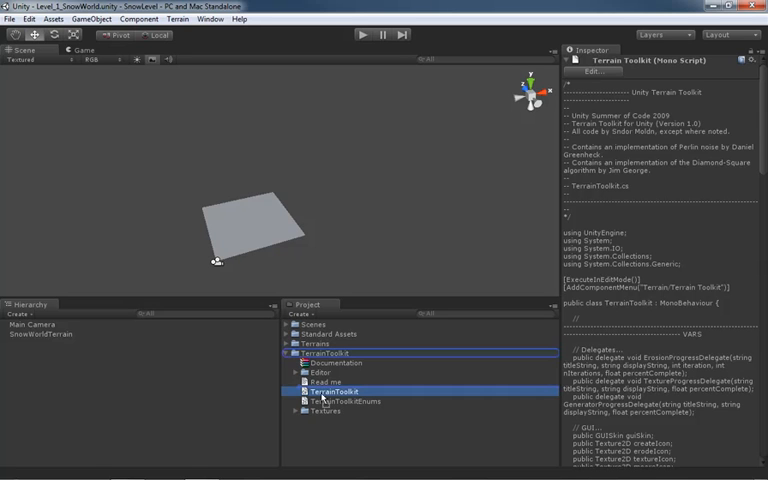
click(38, 334)
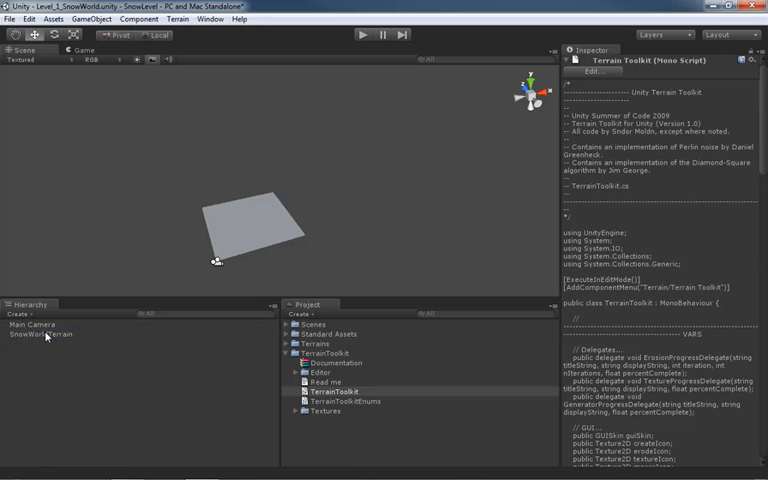
click(30, 334)
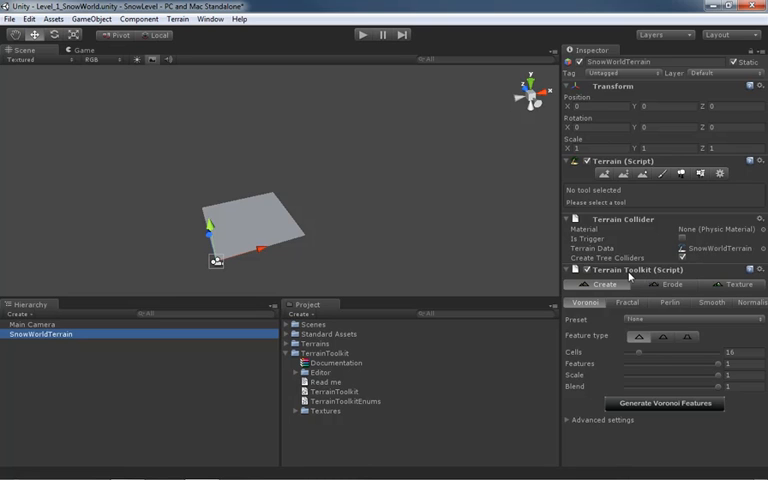
mouse_move(610, 275)
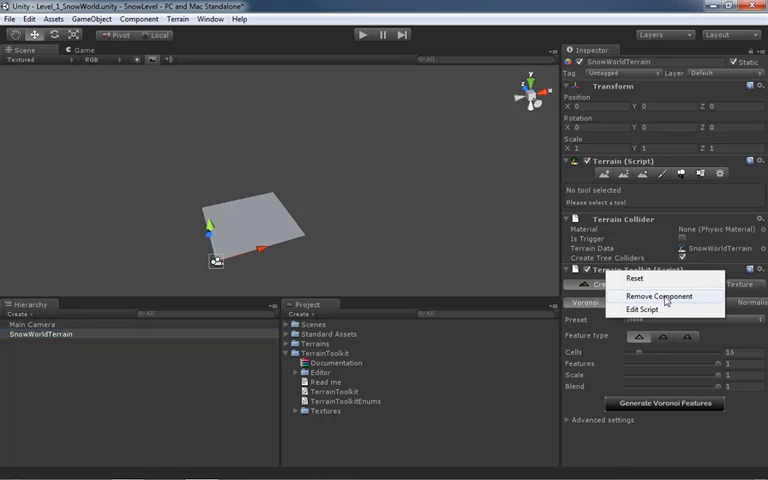
click(652, 297)
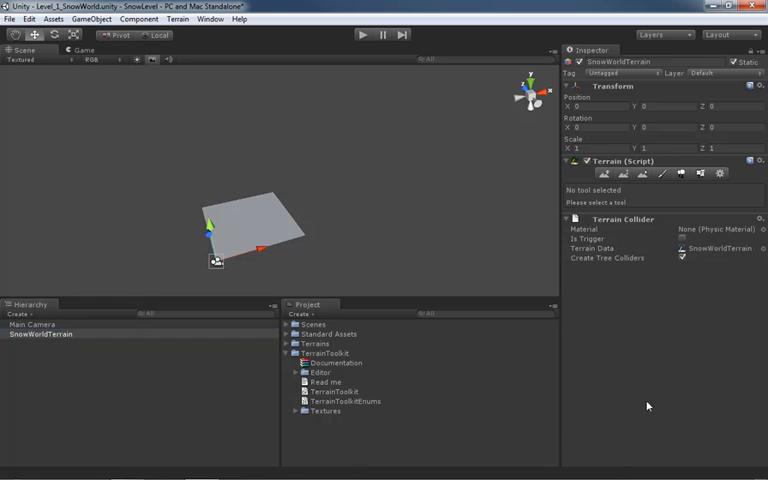
mouse_move(744, 285)
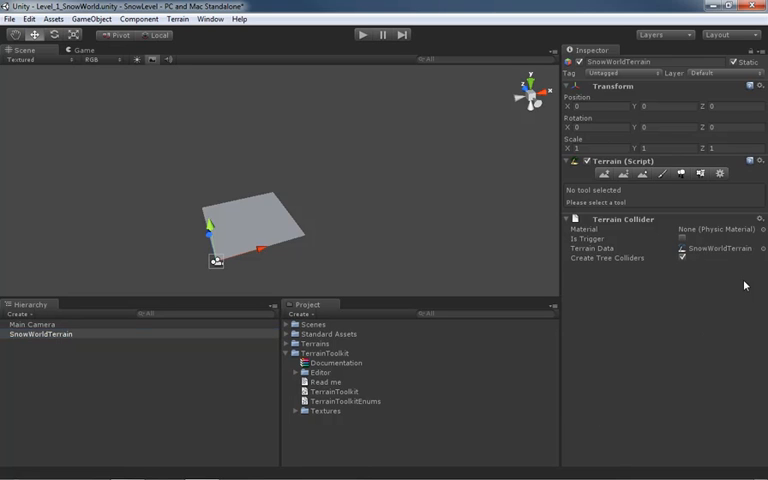
mouse_move(343, 400)
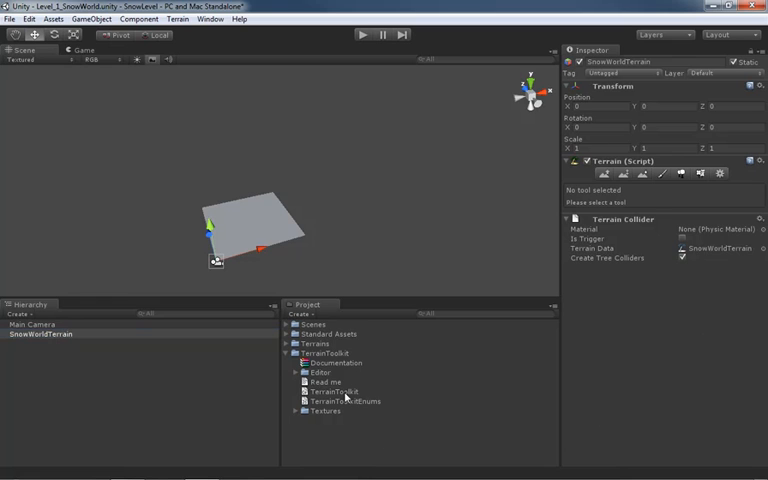
click(41, 334)
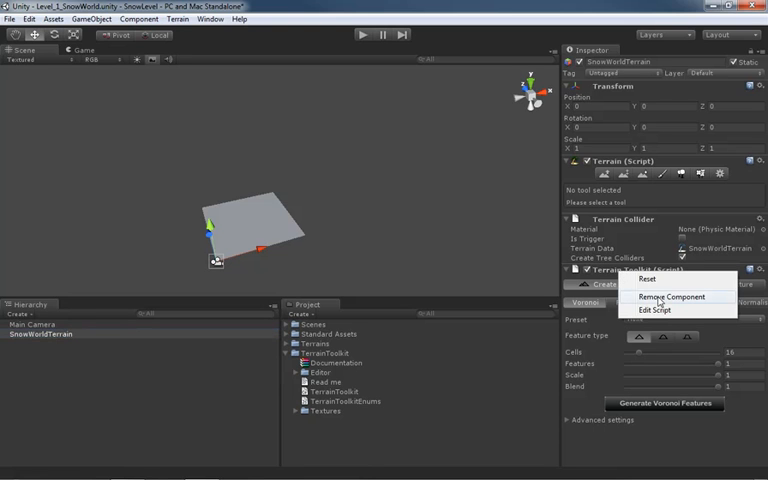
click(667, 296)
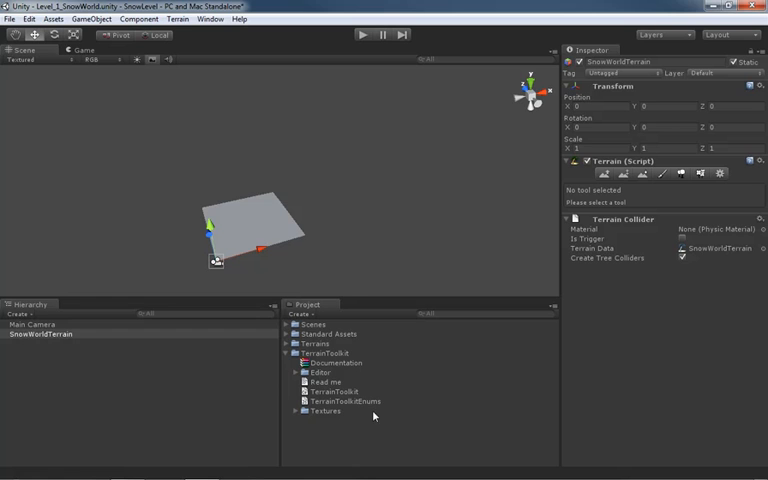
mouse_move(44, 336)
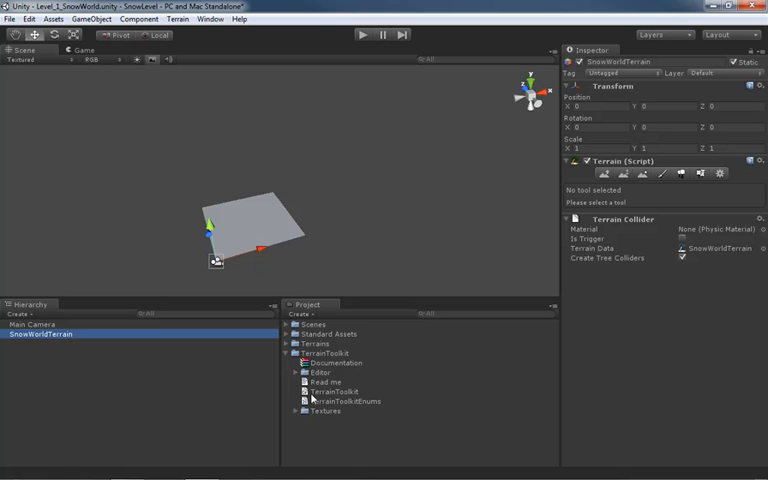
- Add and remove Terrain Toolkit once more, view the script, then select SnowWorldTerrain
click(331, 393)
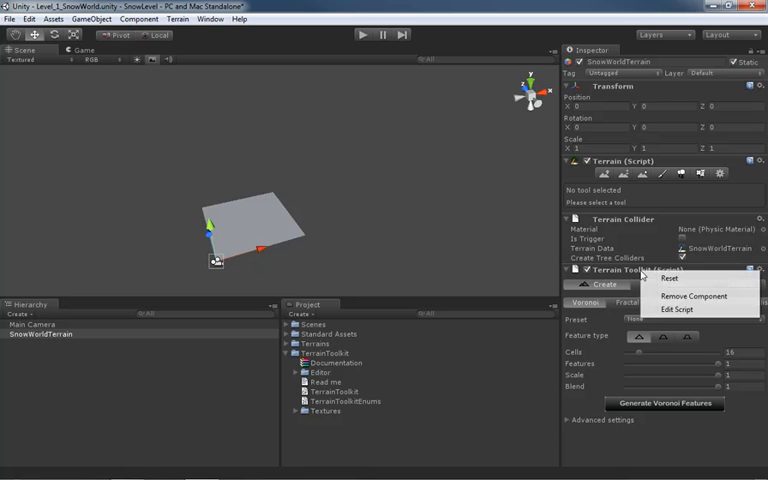
click(691, 295)
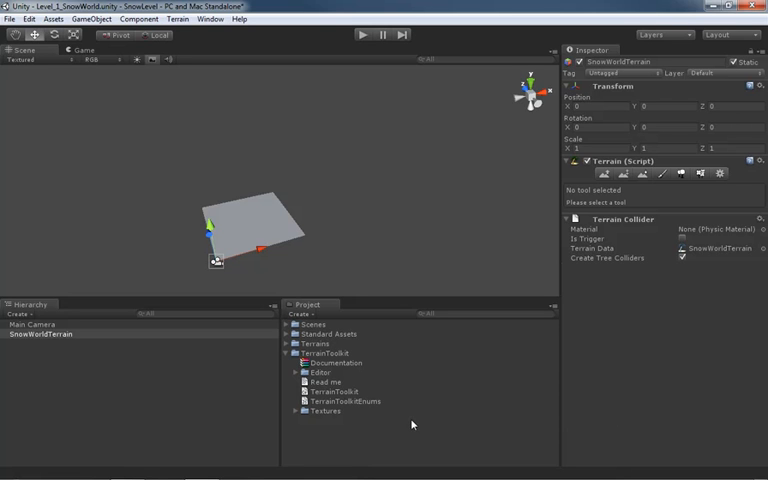
mouse_move(243, 228)
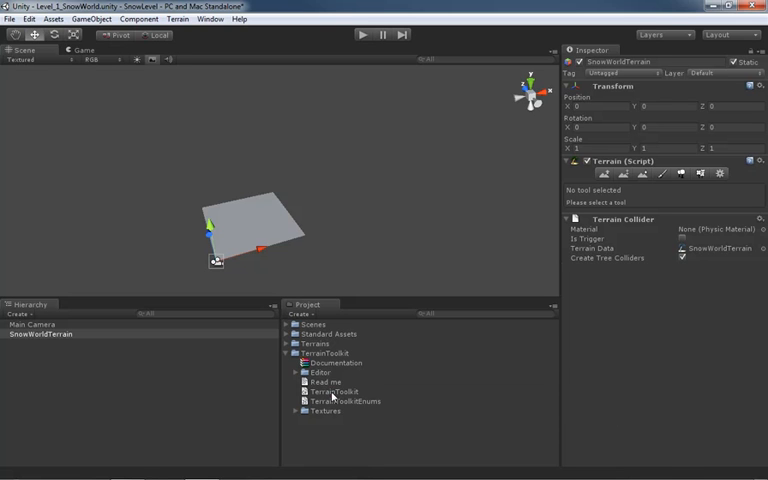
click(326, 390)
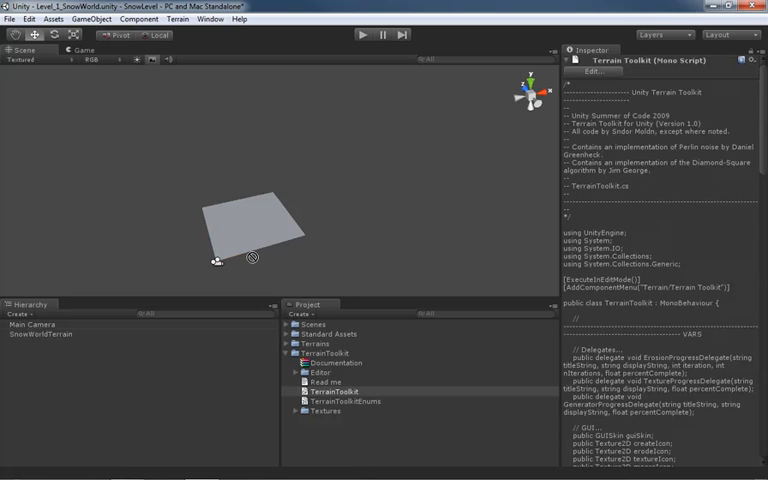
mouse_move(347, 222)
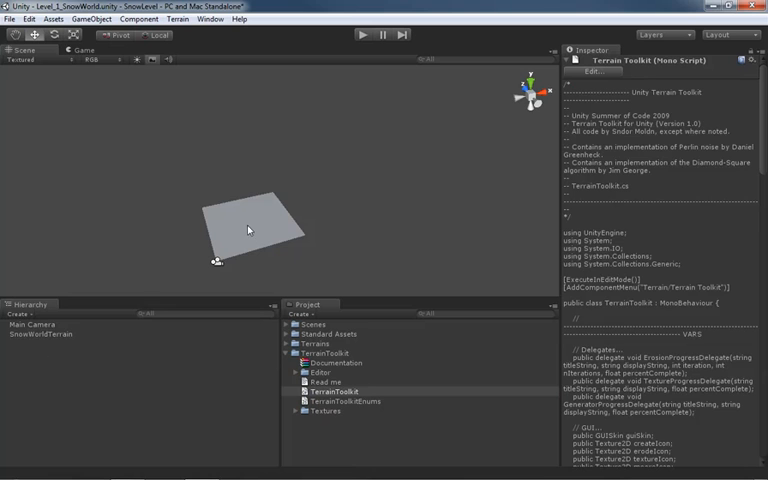
click(40, 333)
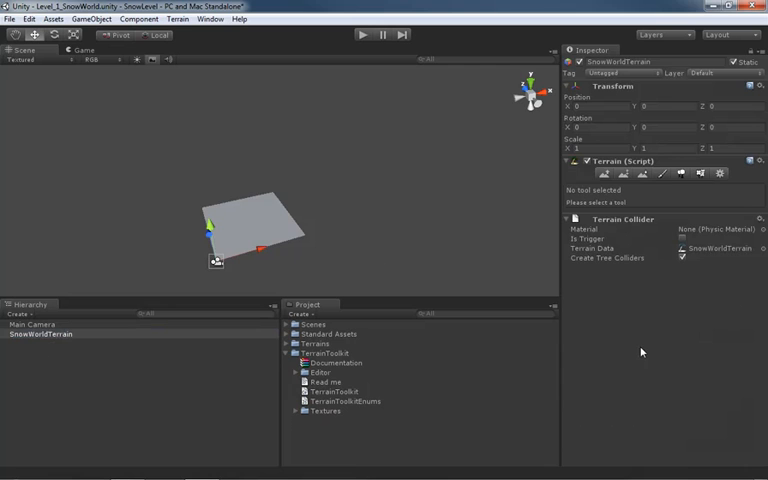
mouse_move(405, 274)
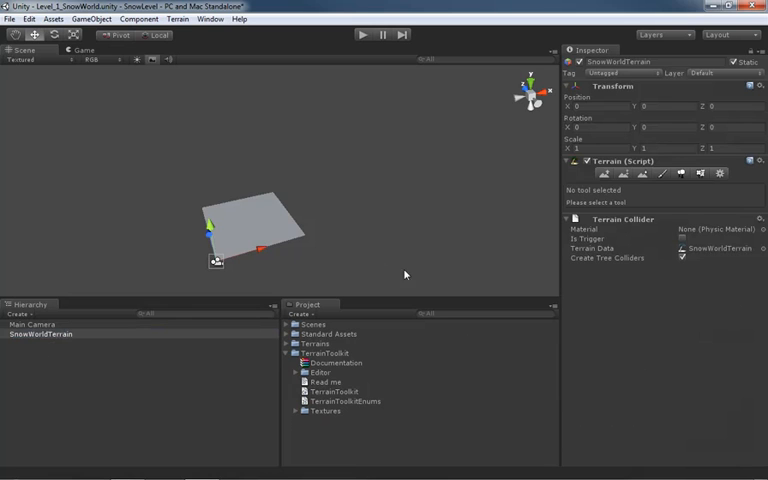
- Add Terrain Toolkit to SnowWorldTerrain through the Component > Terrain menu
click(140, 18)
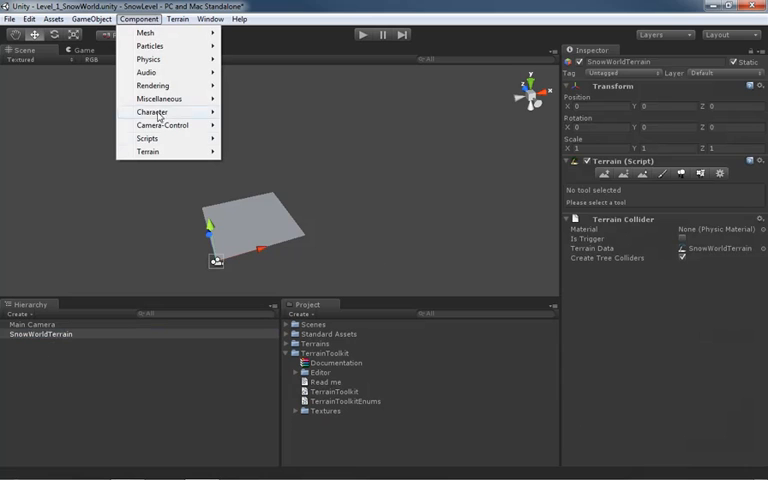
mouse_move(147, 151)
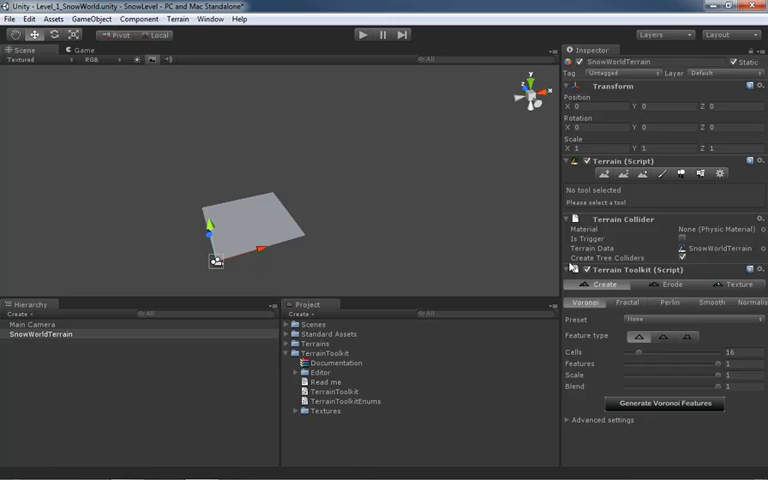
mouse_move(20, 343)
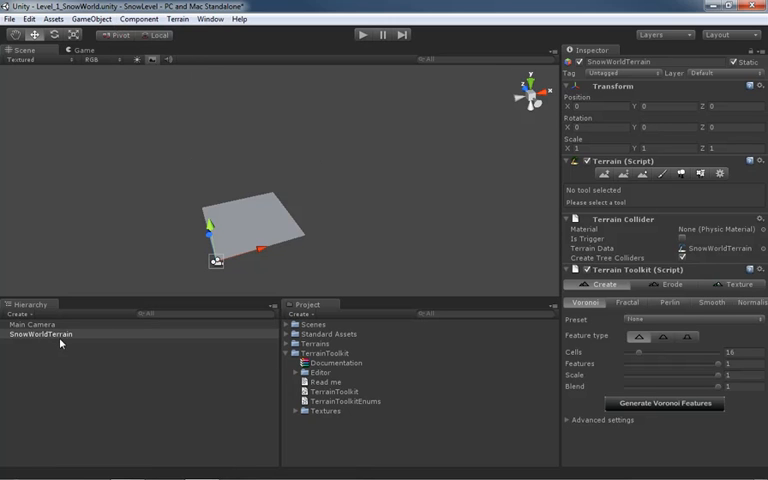
mouse_move(18, 339)
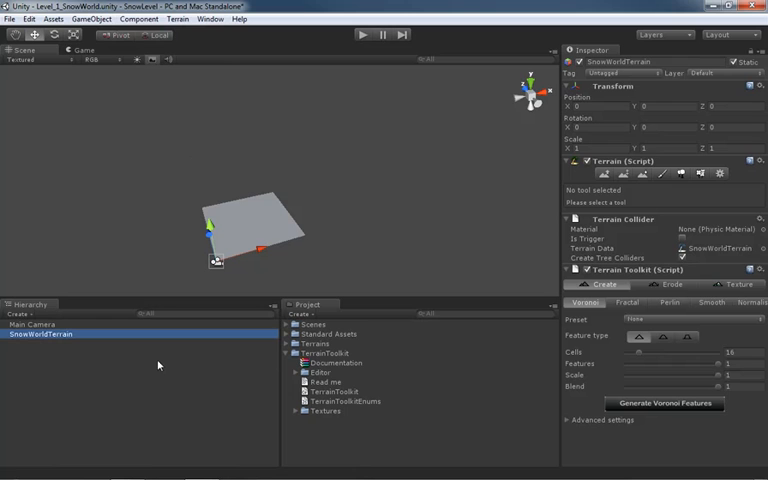
click(140, 18)
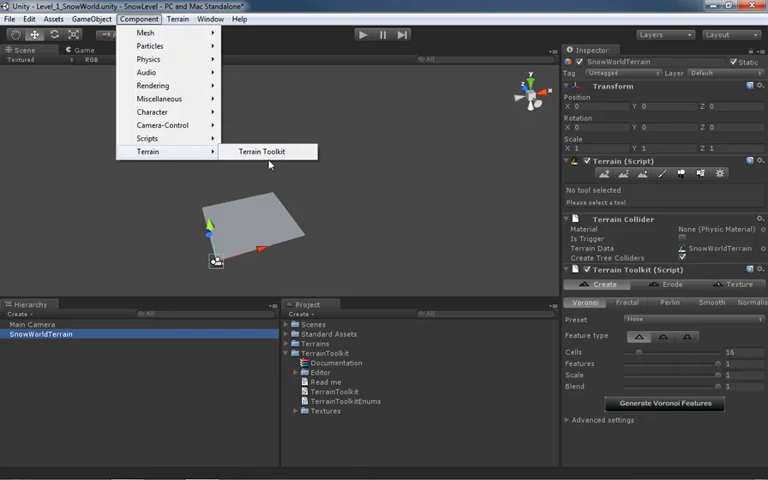
mouse_move(178, 138)
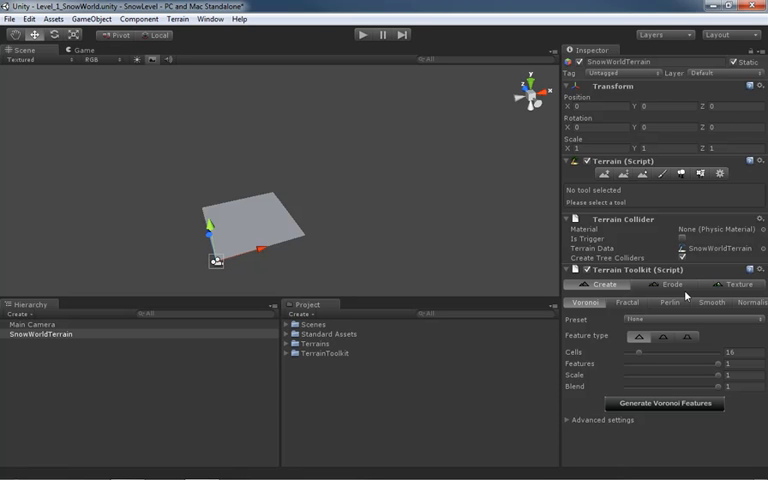
mouse_move(737, 290)
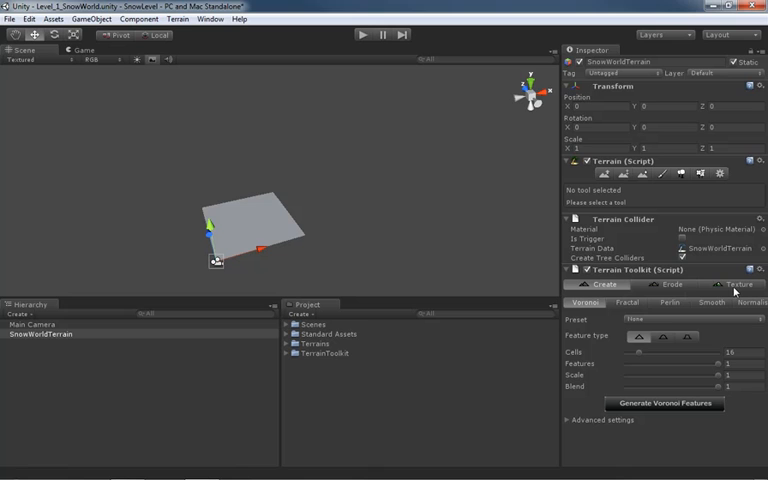
mouse_move(736, 288)
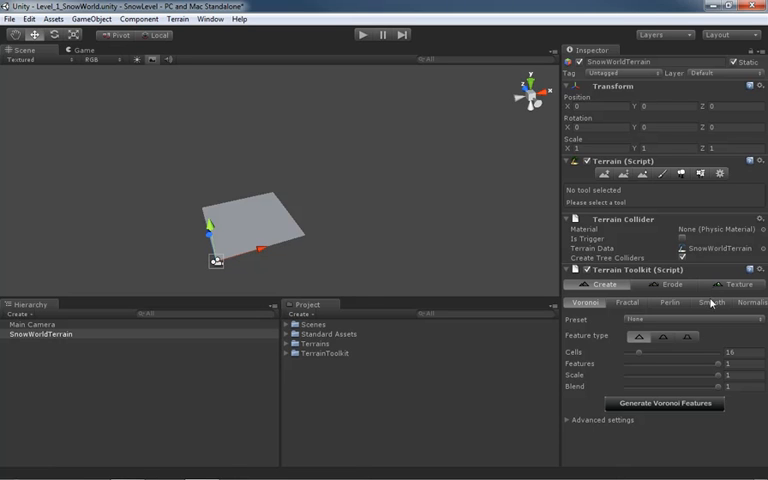
mouse_move(378, 297)
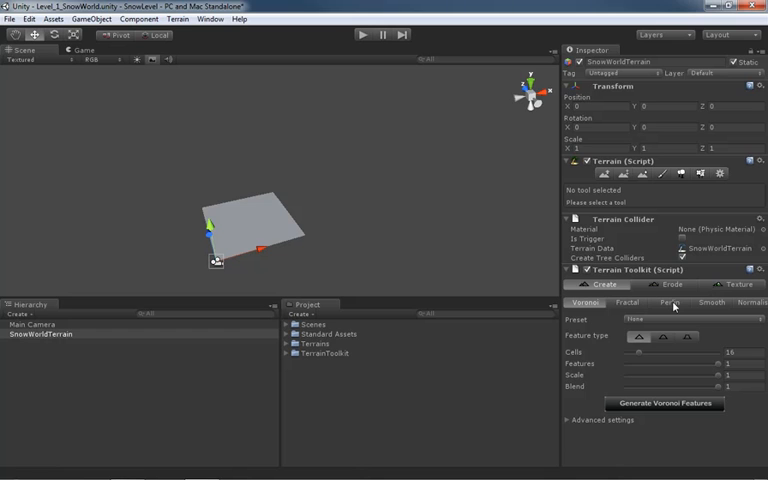
- Generate Perlin terrain on SnowWorldTerrain using the Rolling Hills preset
click(668, 302)
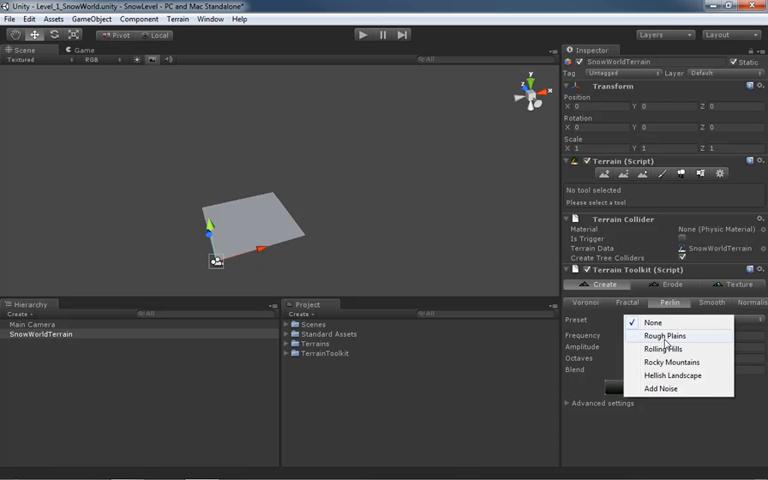
click(660, 347)
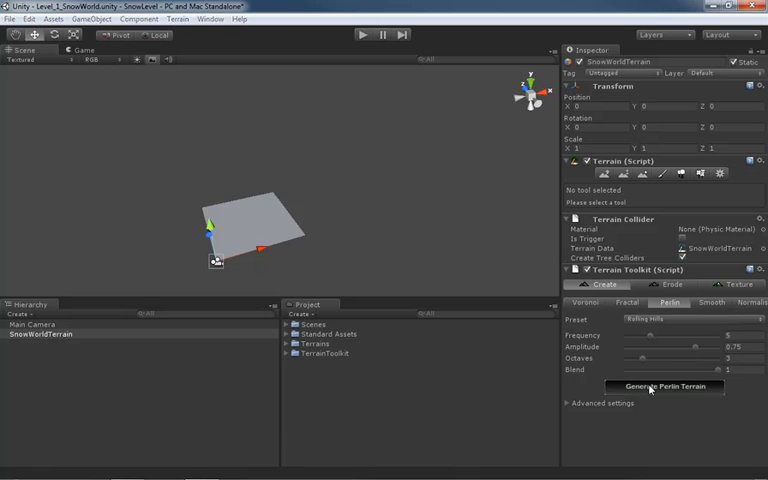
click(670, 387)
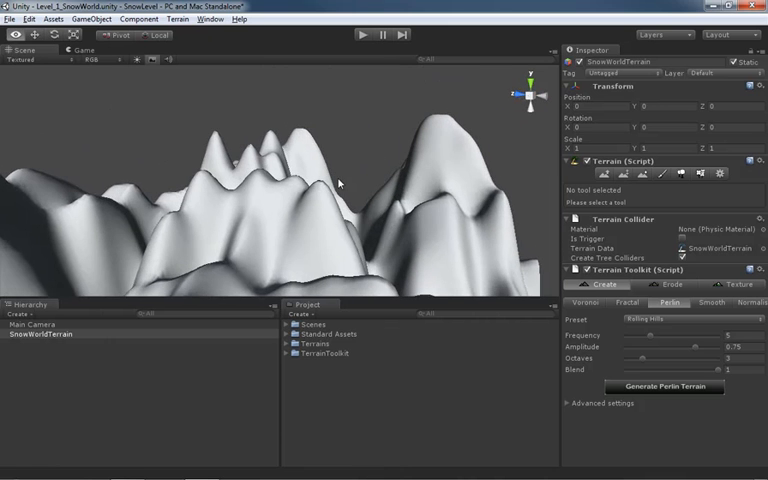
- Orbit to inspect the hills and look over the Terrain menu's Flatten Heightmap option
drag(340, 183, 362, 224)
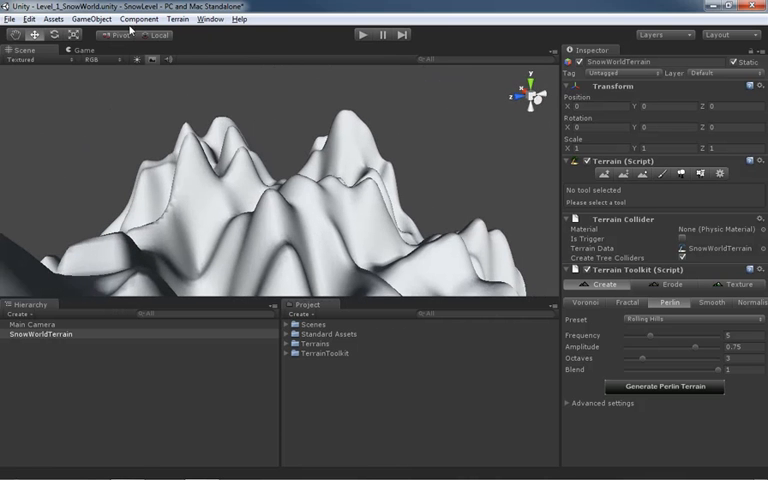
click(181, 19)
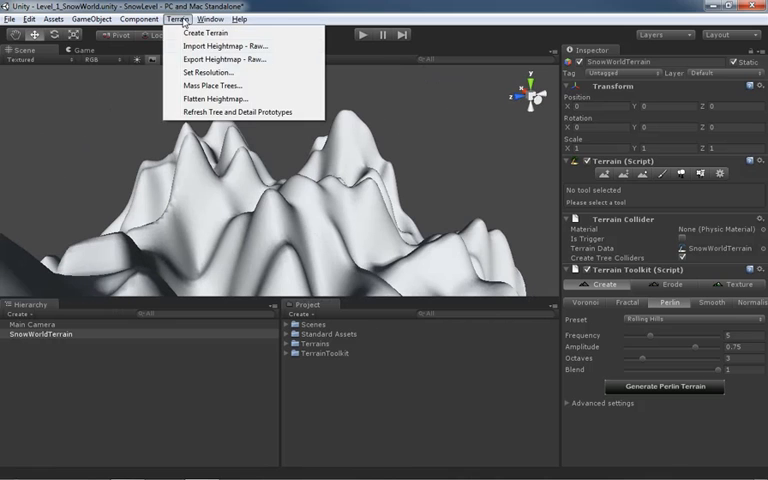
click(208, 72)
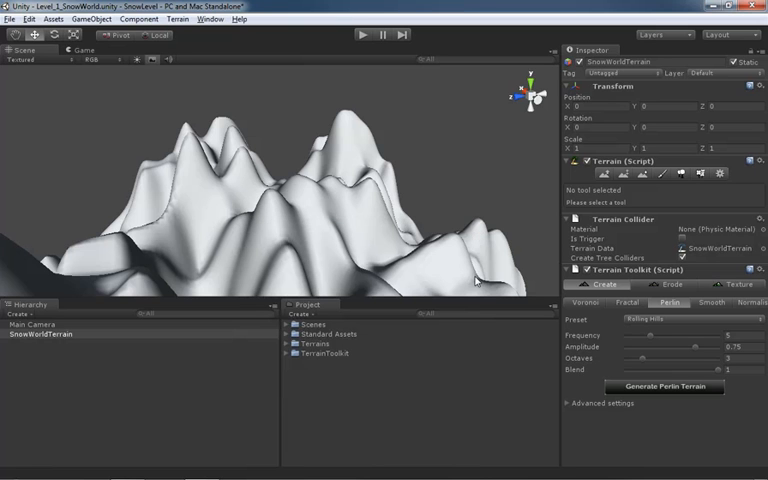
mouse_move(398, 230)
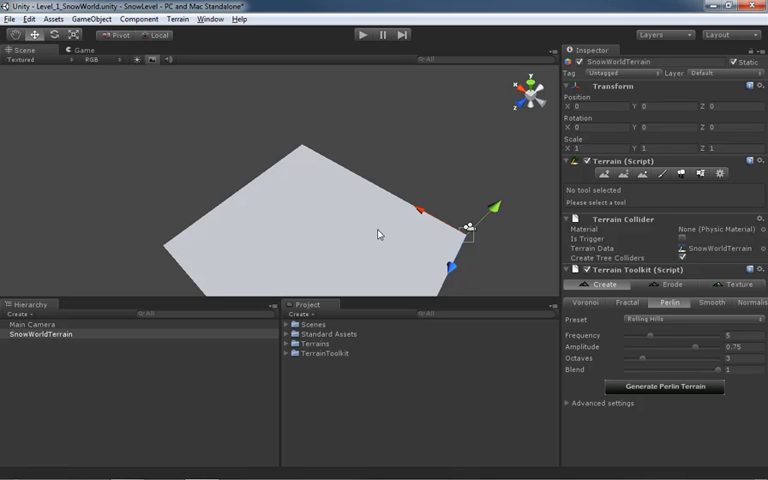
mouse_move(618, 312)
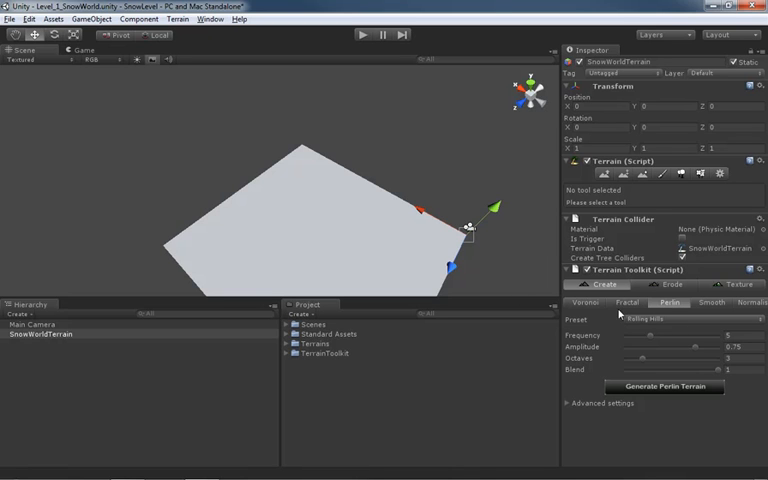
mouse_move(572, 385)
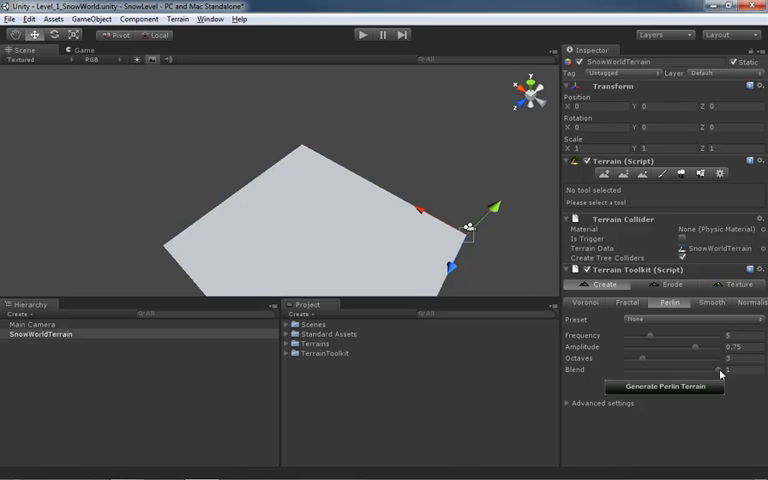
- Set the Terrain Toolkit Perlin Blend slider to 0.2
drag(725, 369, 645, 369)
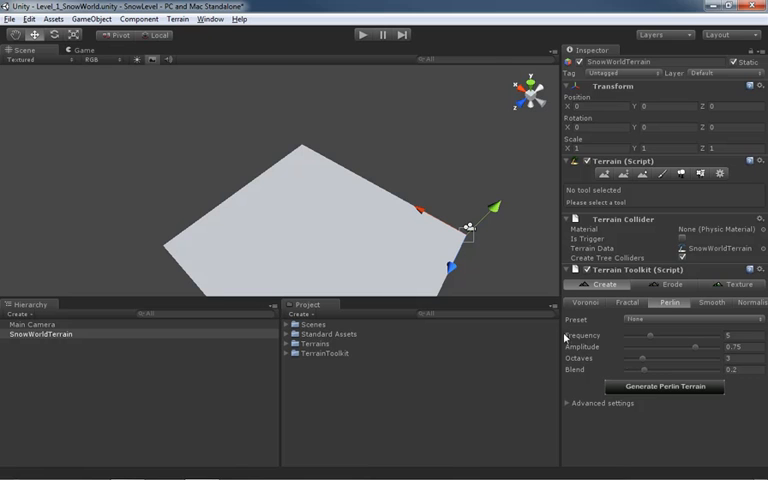
- Generate Perlin terrain again, covering the flat plane with jagged hills
click(656, 386)
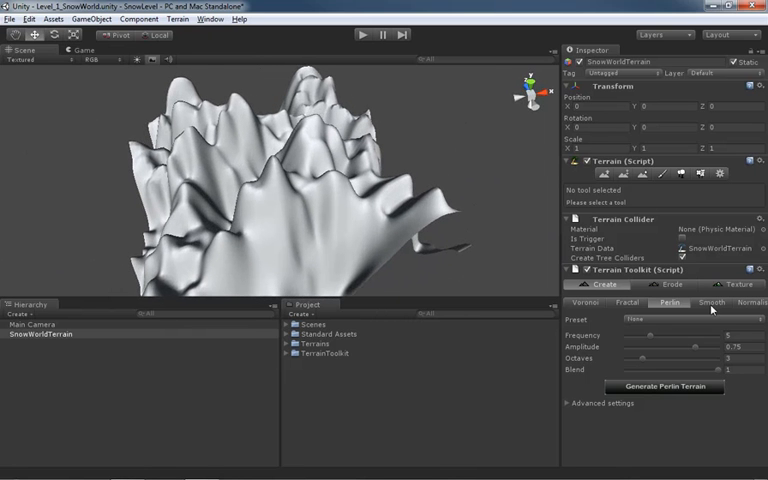
- Apply Smooth Terrain twice from the Smooth tab to round off the peaks
click(708, 302)
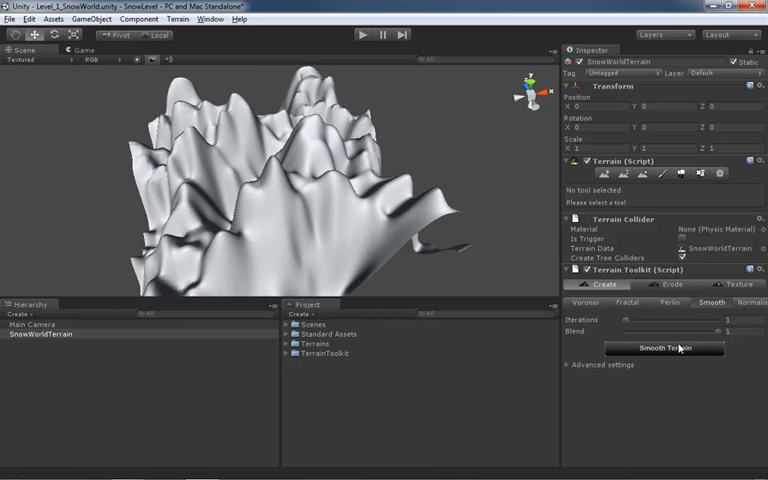
click(661, 349)
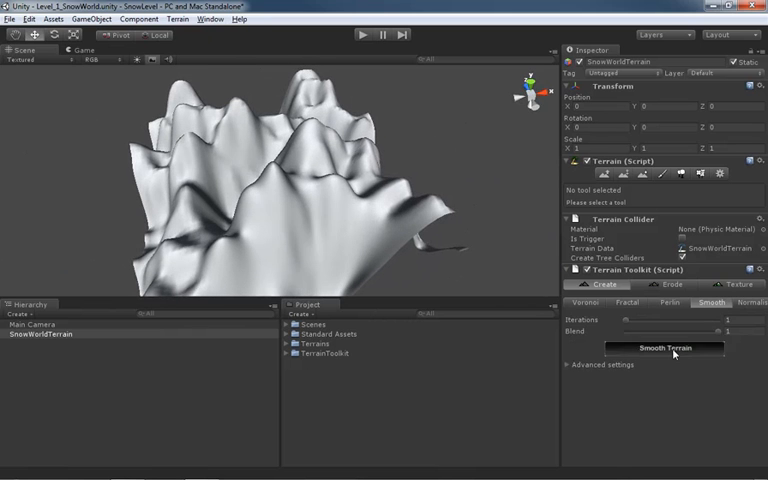
click(662, 348)
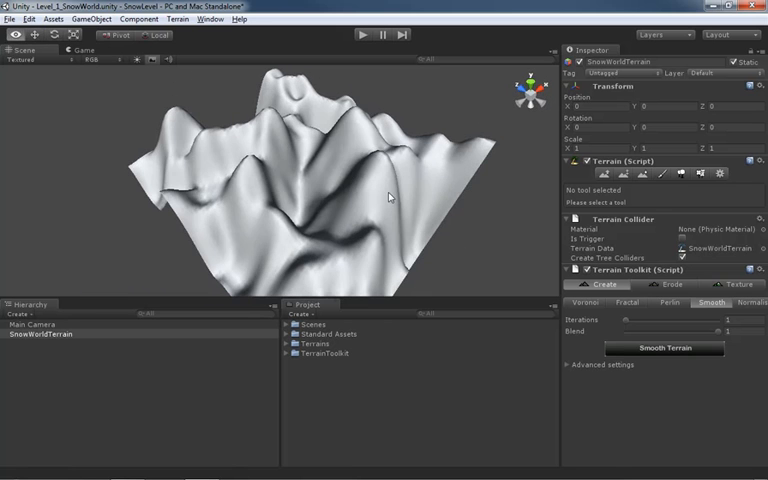
- Back on the Perlin tab, lower the Perlin amplitude to about 0.36
click(664, 348)
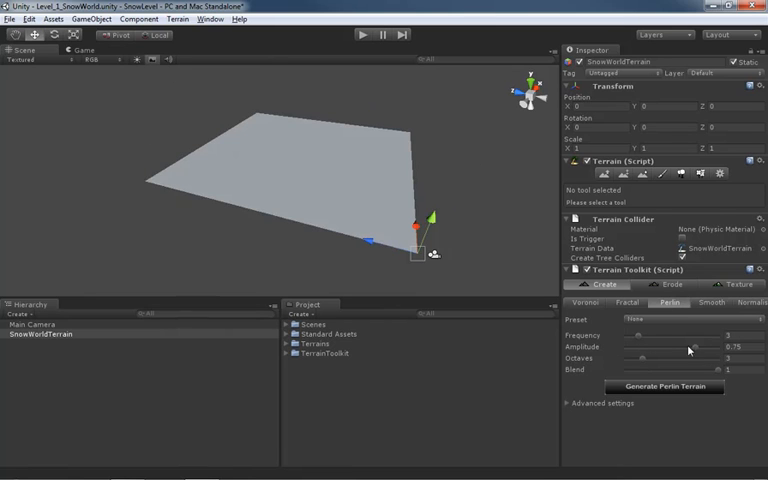
drag(687, 348, 663, 352)
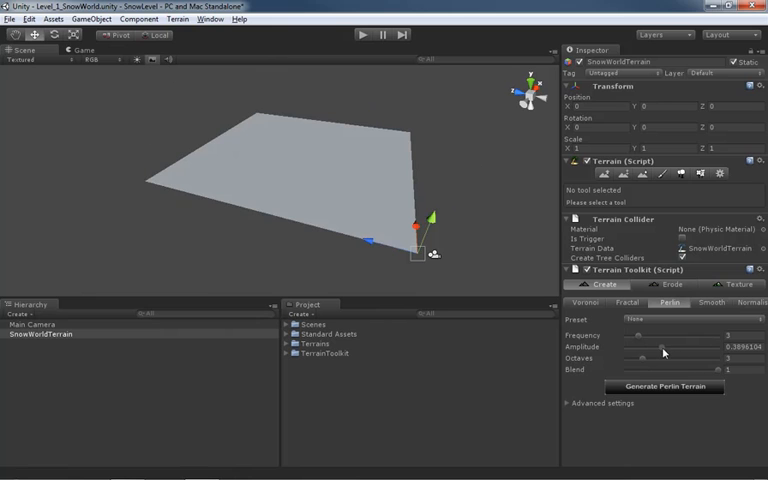
drag(664, 352, 650, 352)
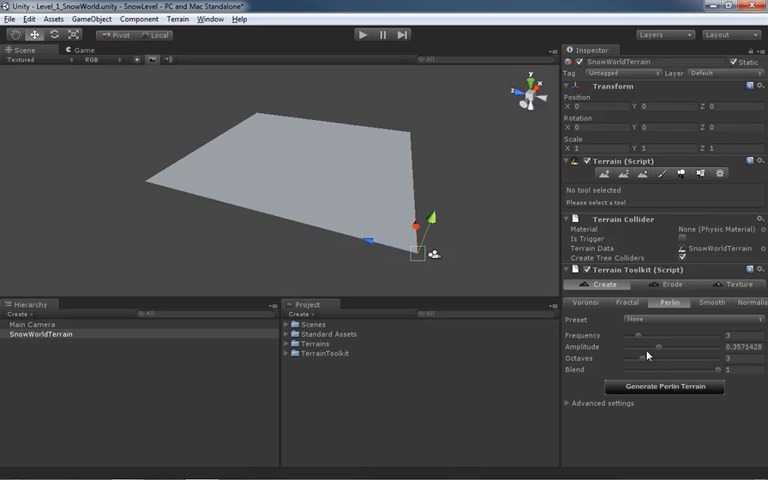
mouse_move(663, 362)
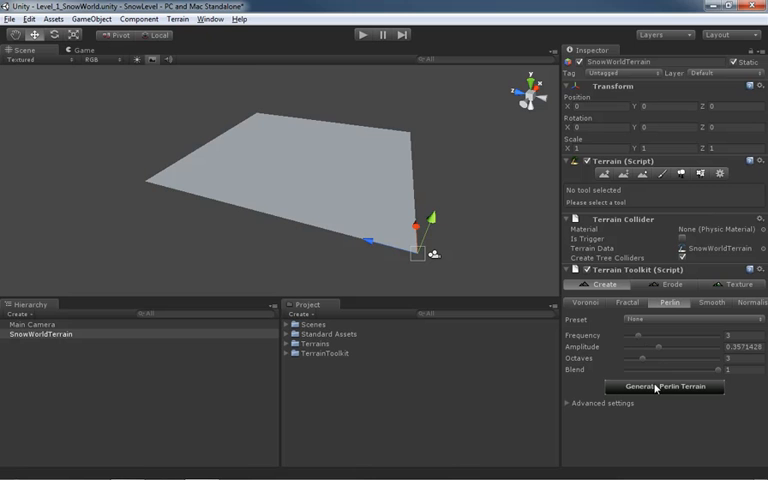
- Set Perlin blend to about 0.53 and generate the Perlin terrain
click(661, 386)
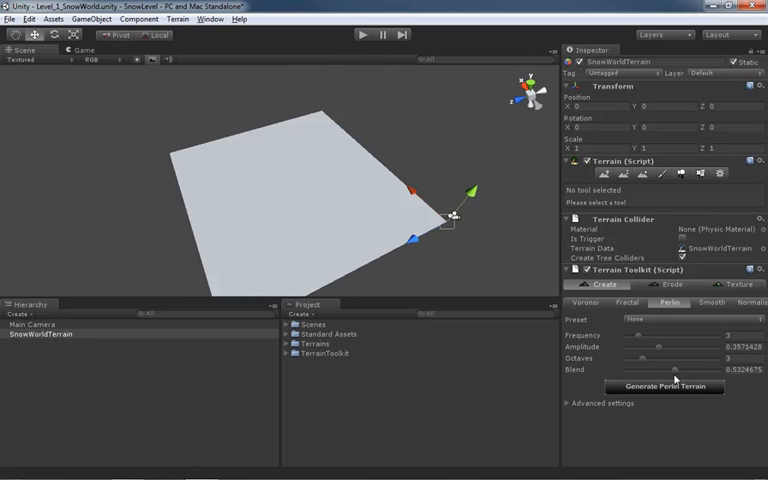
click(666, 383)
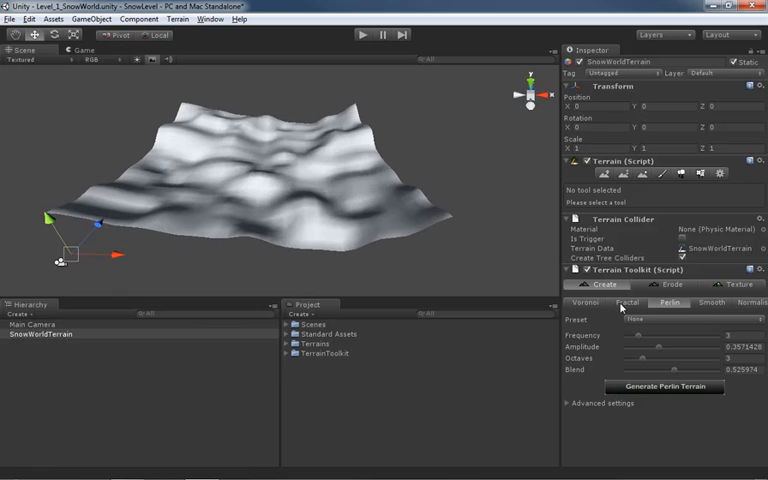
- View the Fractal settings, then switch to the Voronoi feature settings
click(586, 302)
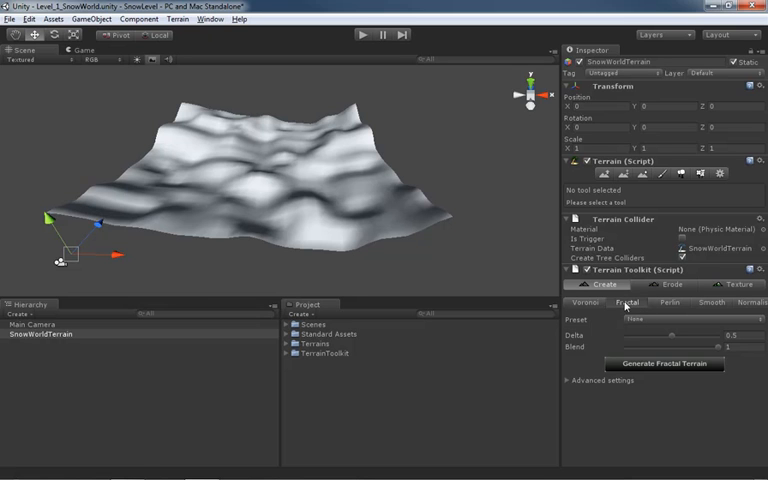
click(583, 302)
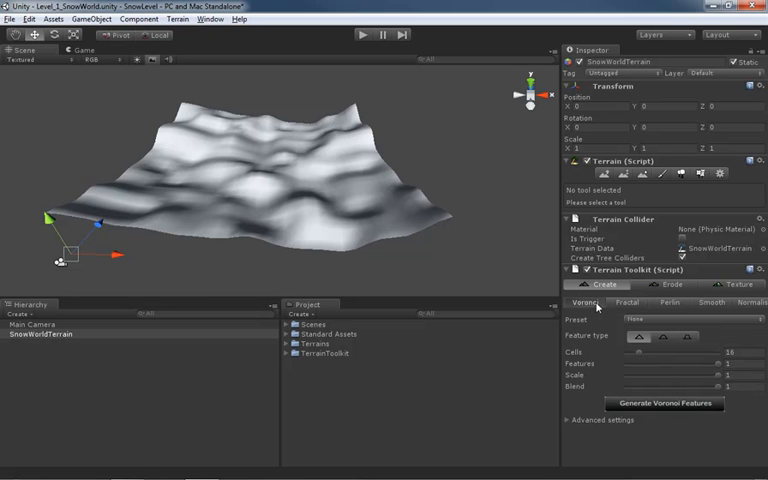
mouse_move(676, 345)
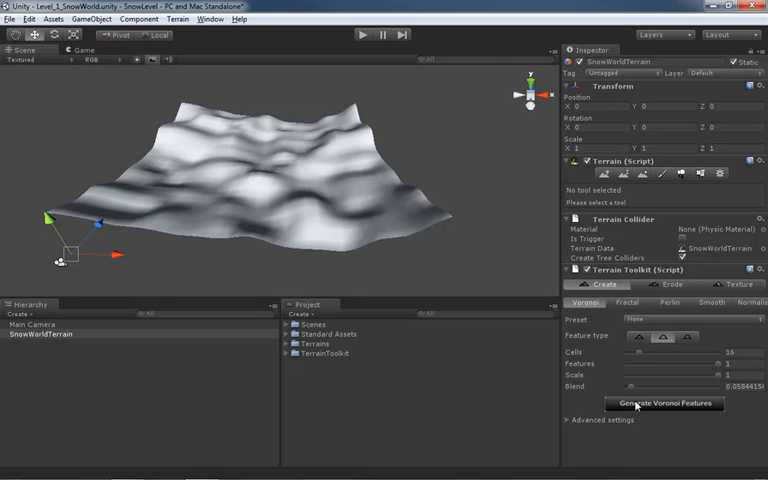
- Generate Voronoi features, then reselect SnowWorldTerrain in the scene
click(663, 406)
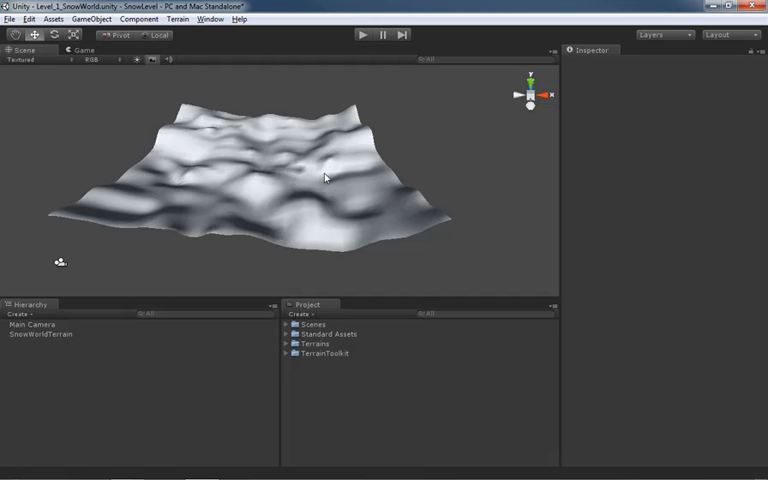
mouse_move(293, 180)
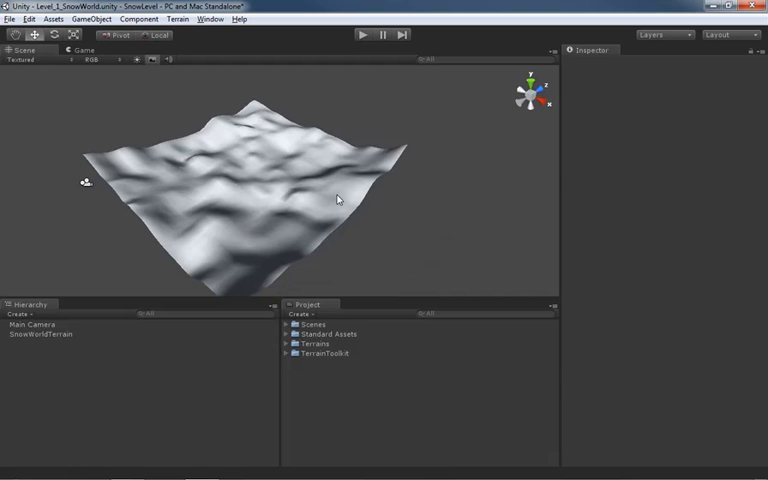
click(33, 337)
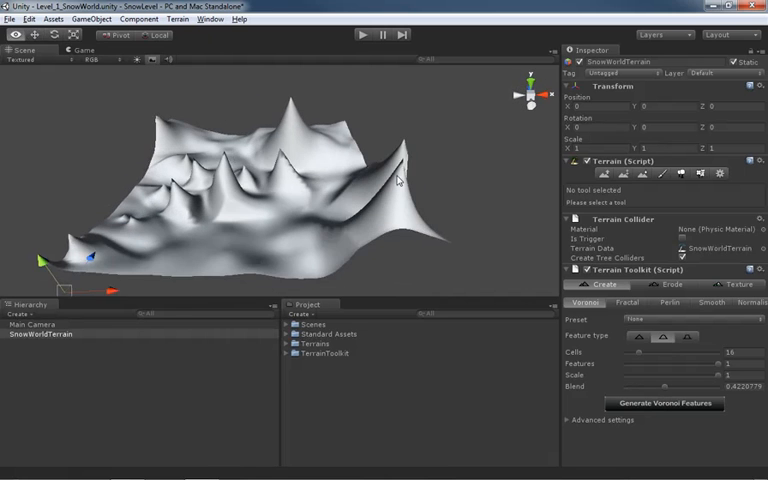
- Undo the Voronoi generation to remove the sharp peaks
click(664, 404)
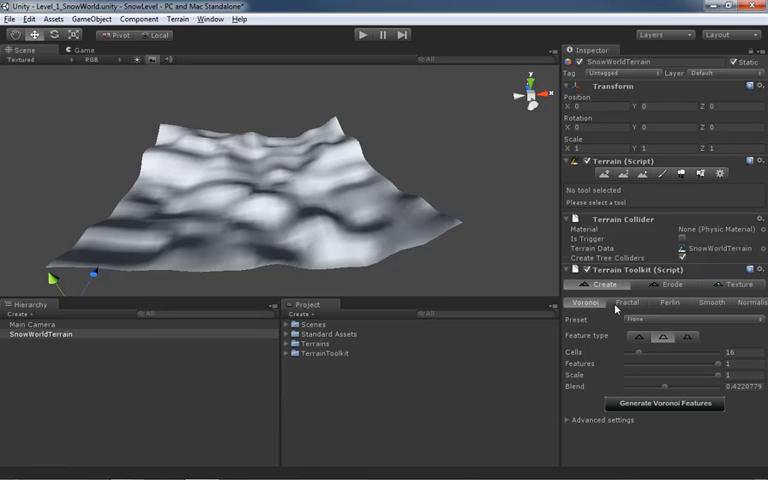
mouse_move(706, 281)
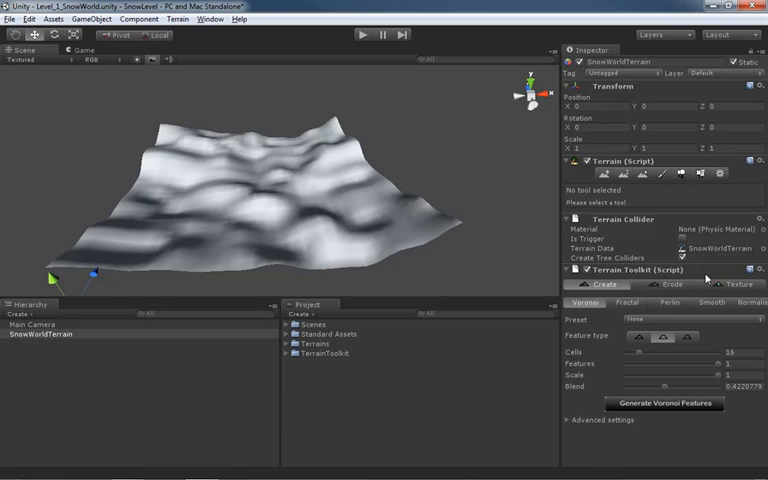